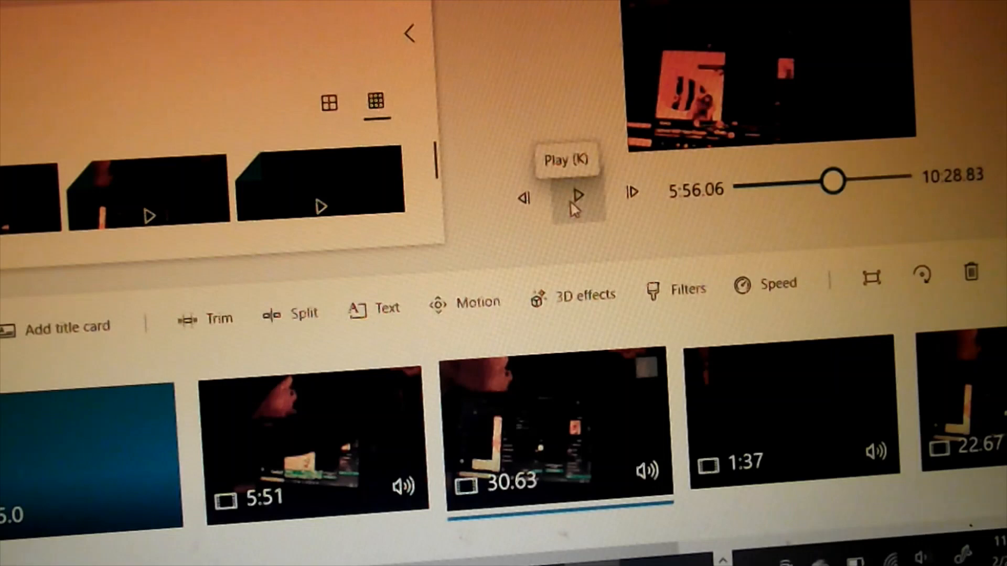
# Play the project preview of the 30.63-second clip.
pyautogui.click(575, 192)
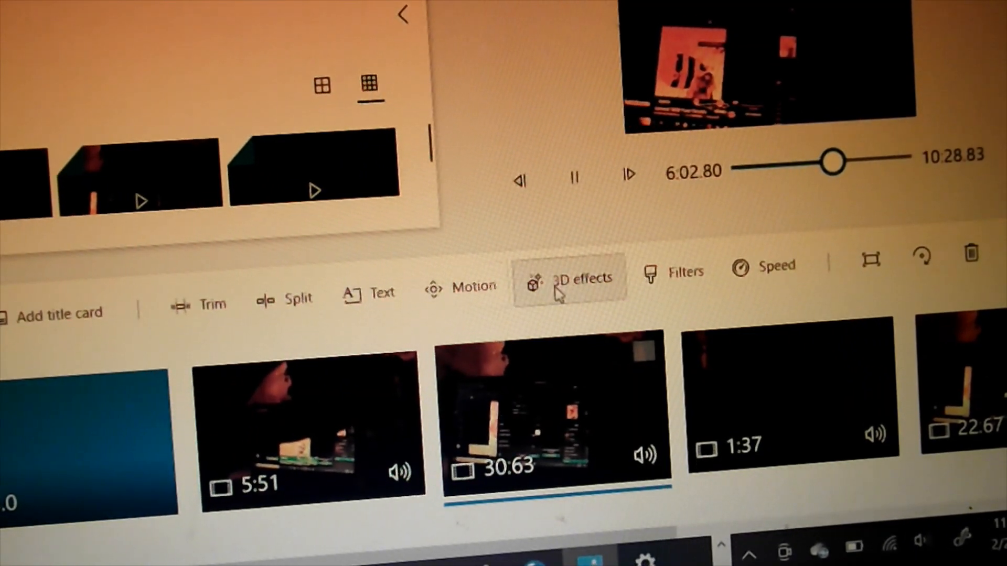
# Apply the Comet trail 3D effect to the 30.63-second clip.
pyautogui.click(575, 280)
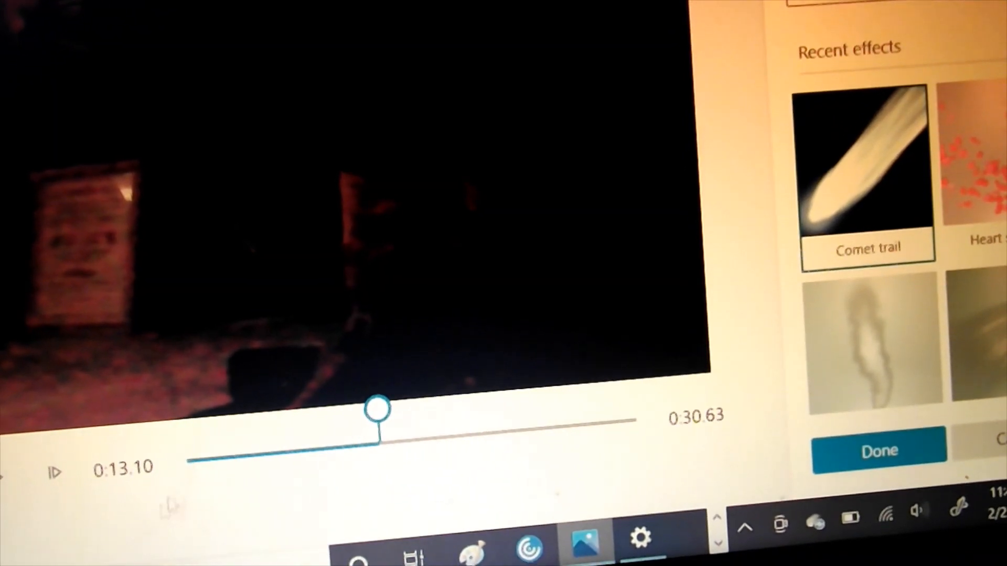
pyautogui.click(878, 450)
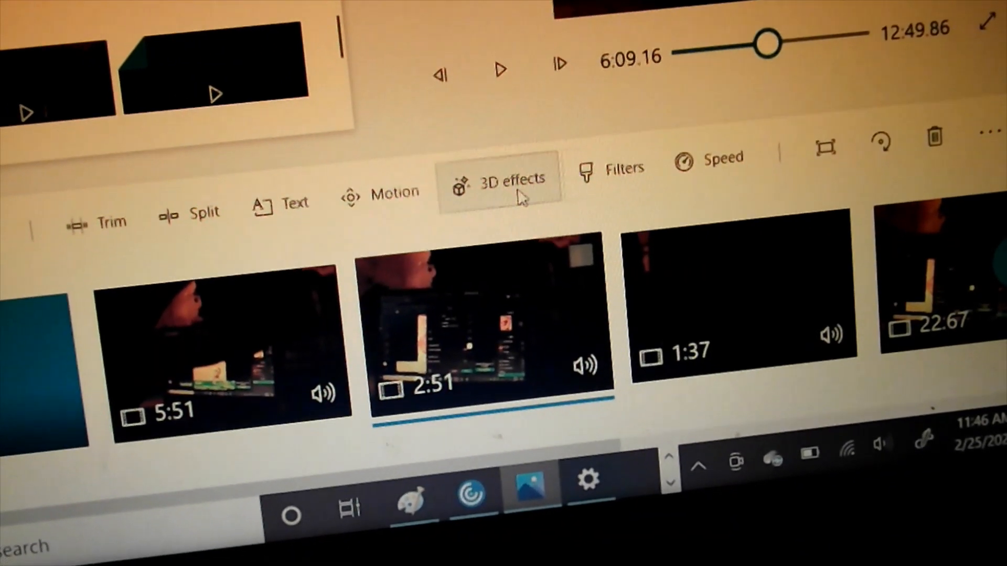
pyautogui.click(512, 178)
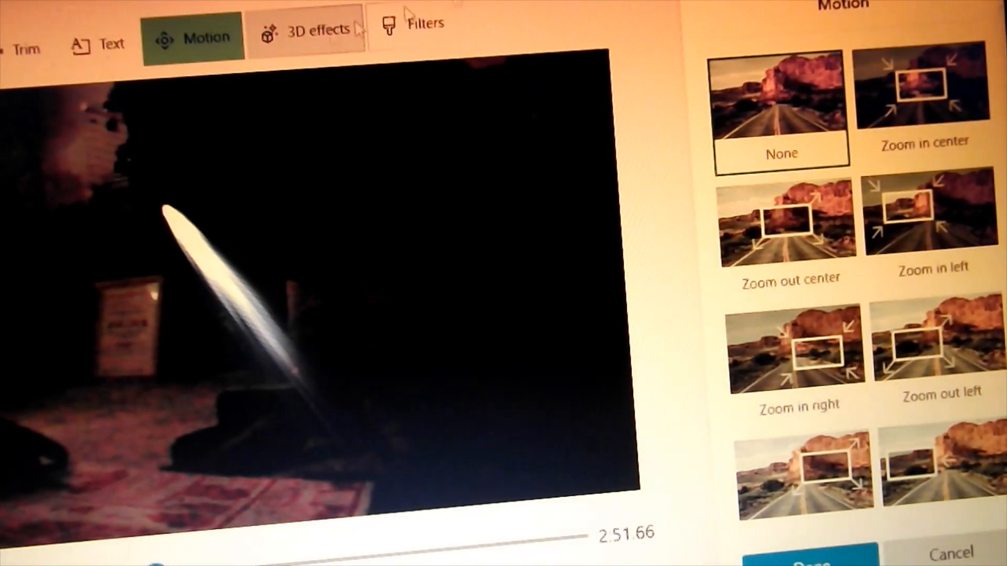
# Preview the Pearl filter and the last filter on the 2:51 clip.
pyautogui.click(425, 23)
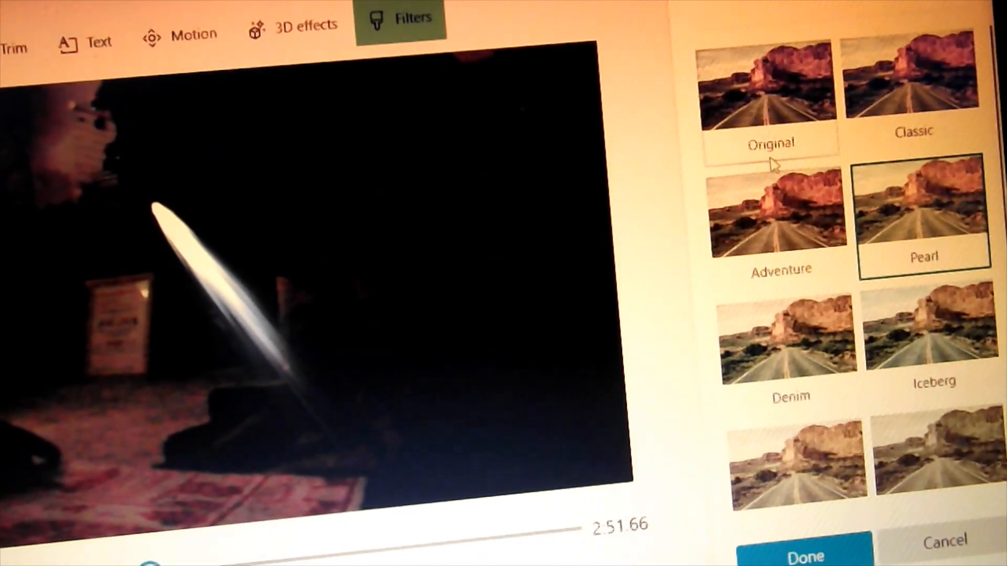
pyautogui.click(790, 341)
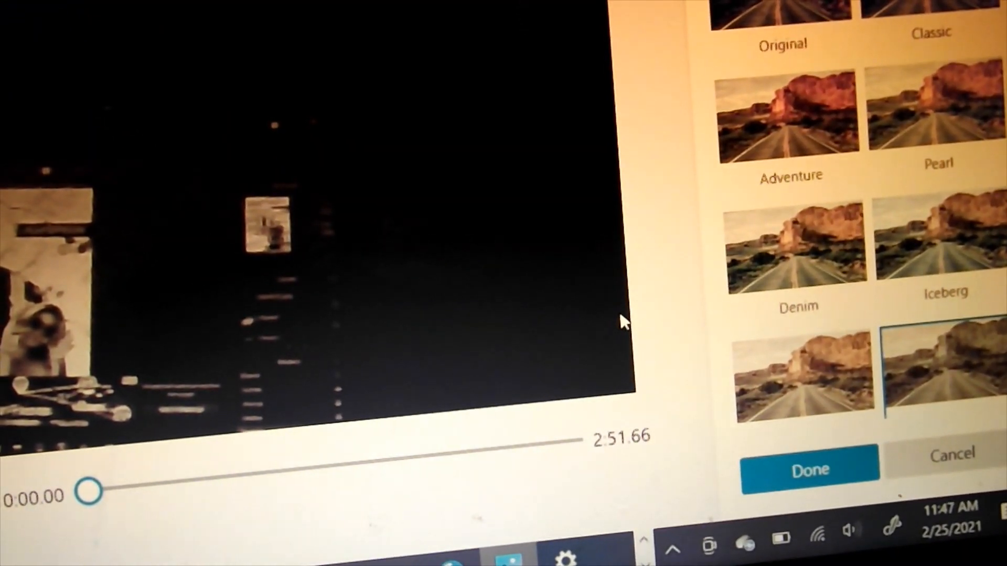
pyautogui.click(931, 125)
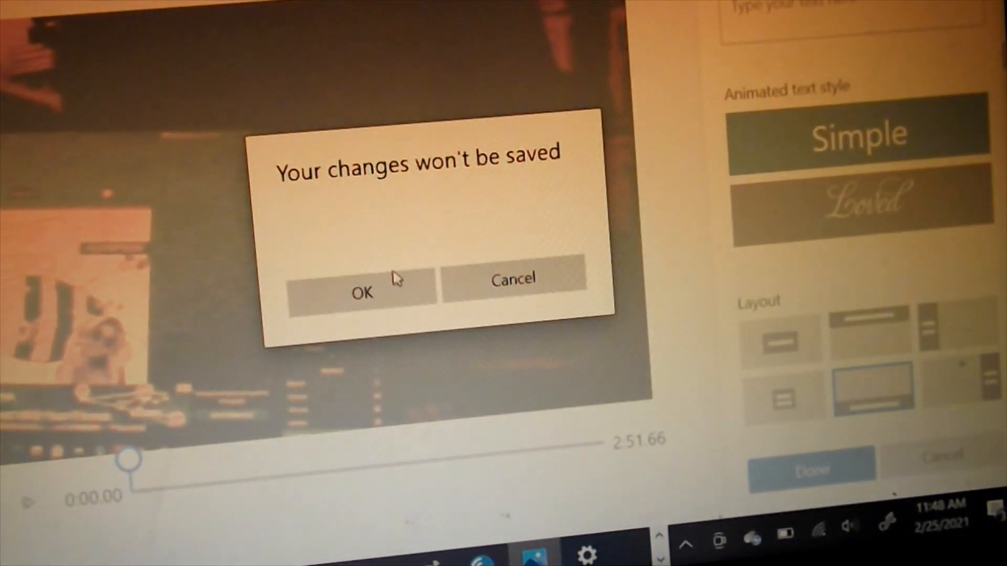
# Confirm 'Your changes won't be saved' with OK.
pyautogui.click(363, 292)
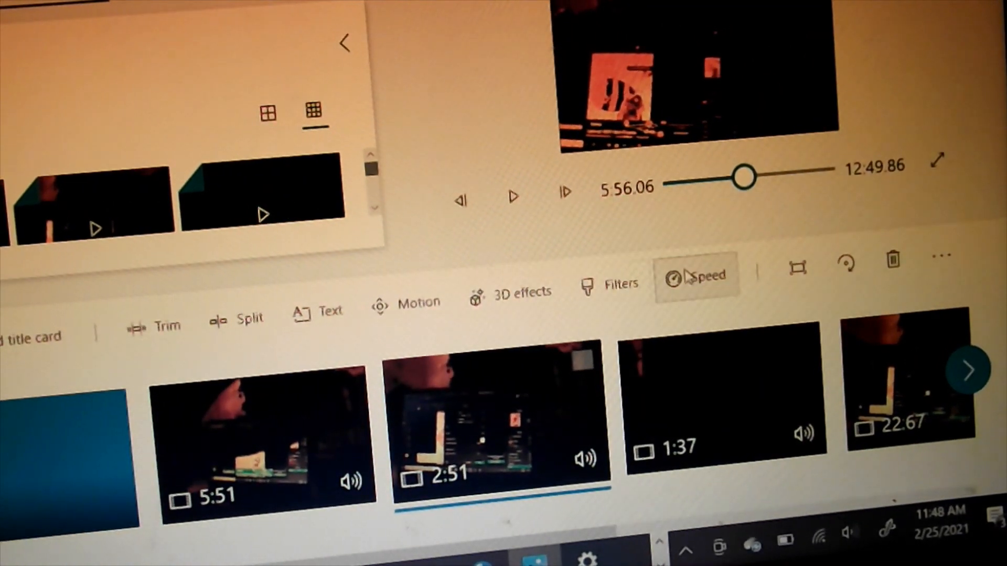
pyautogui.click(698, 275)
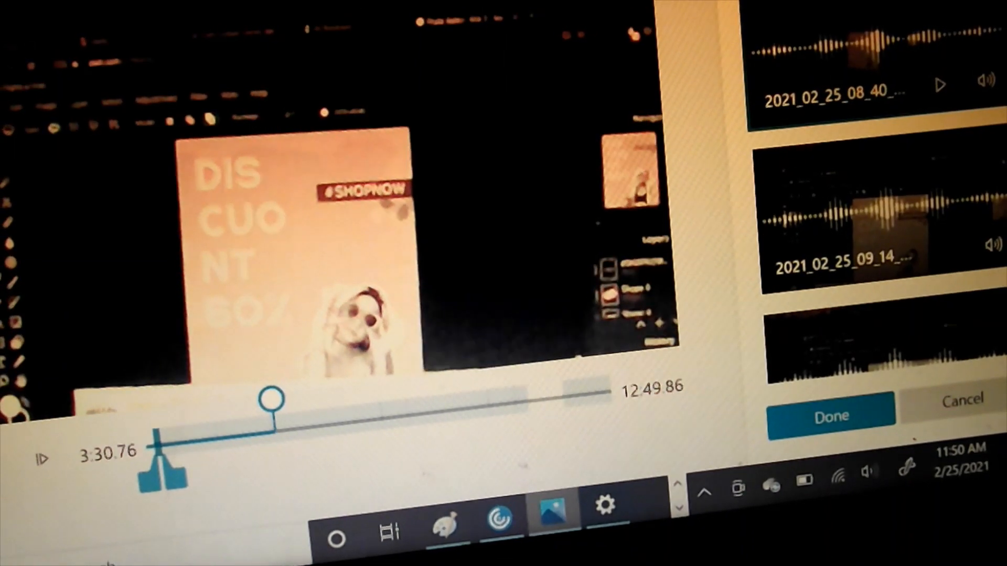
# Accept the recorded audio tracks as custom audio with Done.
pyautogui.click(830, 416)
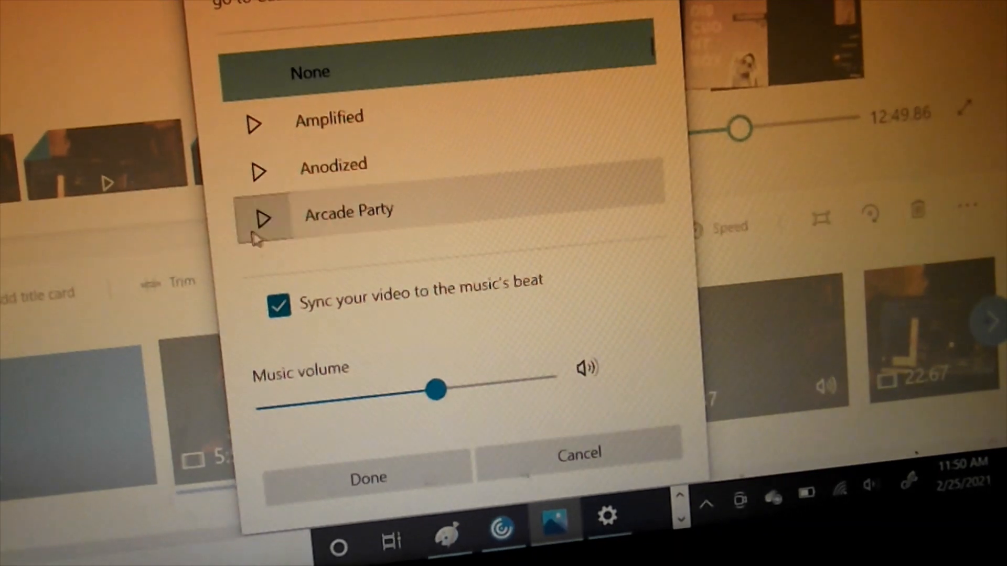
# Choose Arcade Party as beat-synced background music.
pyautogui.click(348, 211)
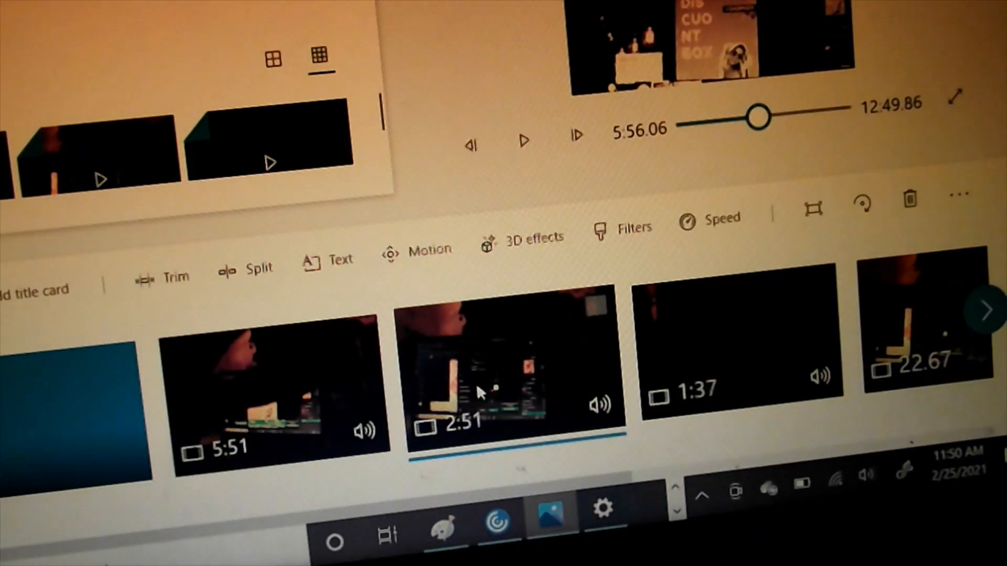
pyautogui.click(523, 140)
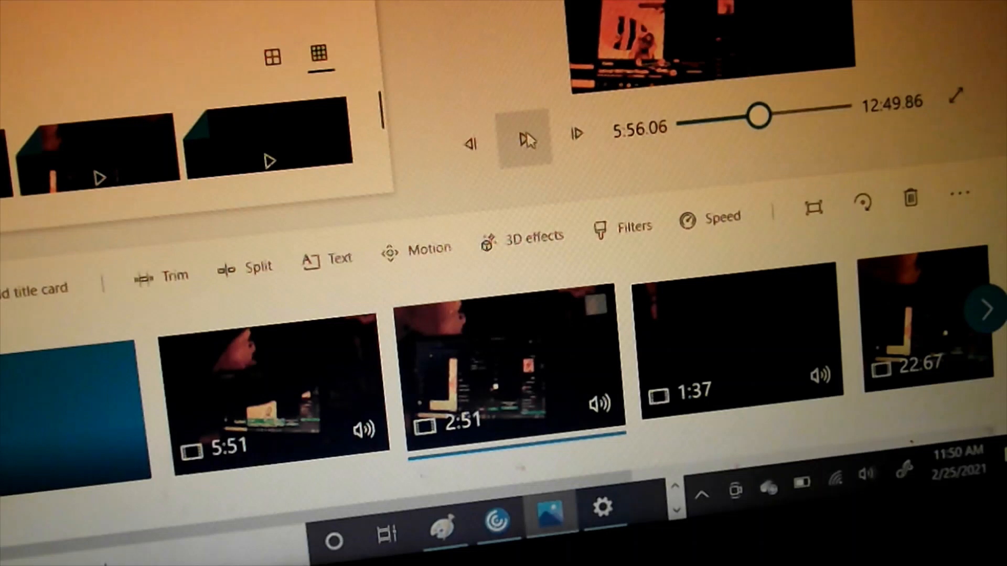
pyautogui.click(524, 138)
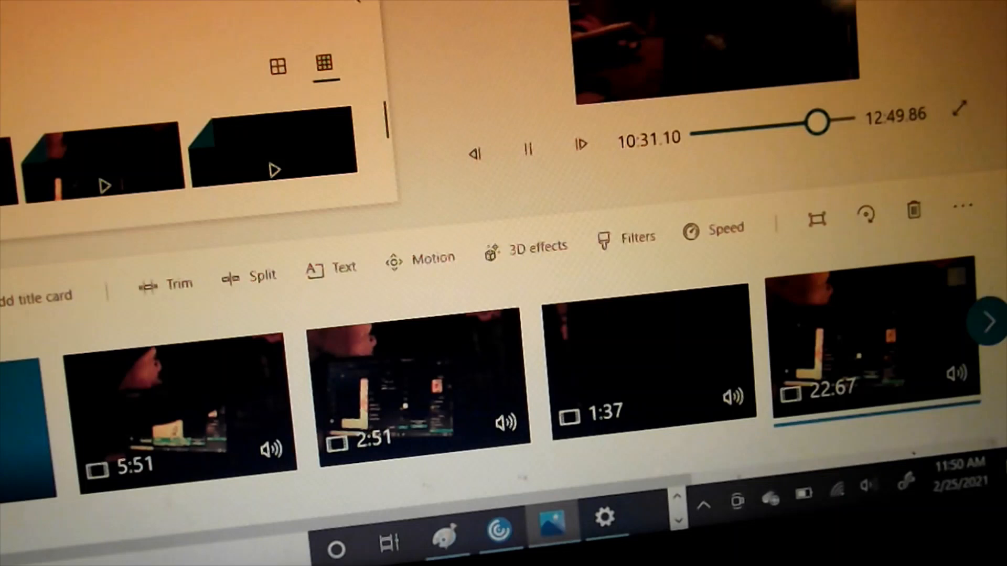
pyautogui.click(529, 146)
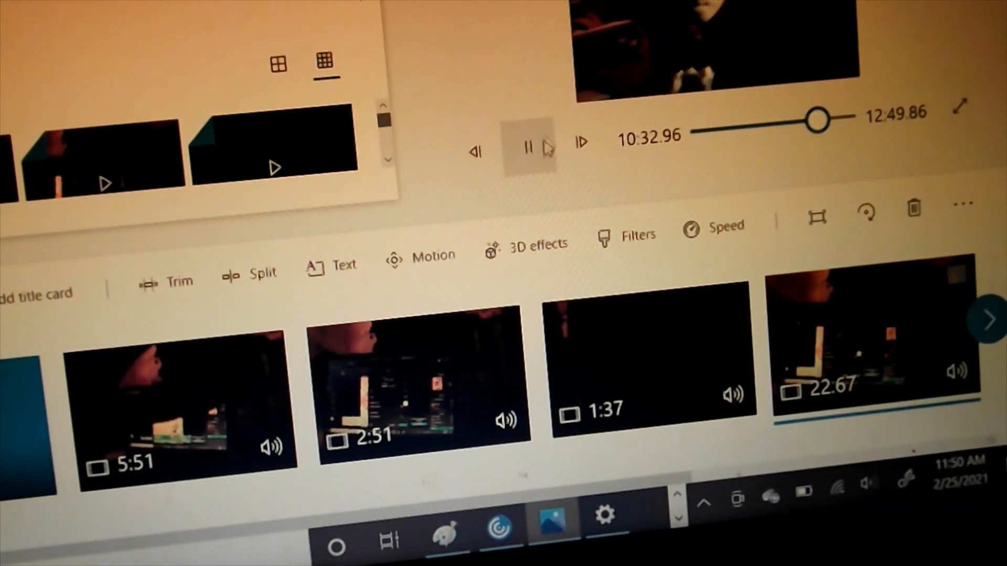
pyautogui.click(528, 146)
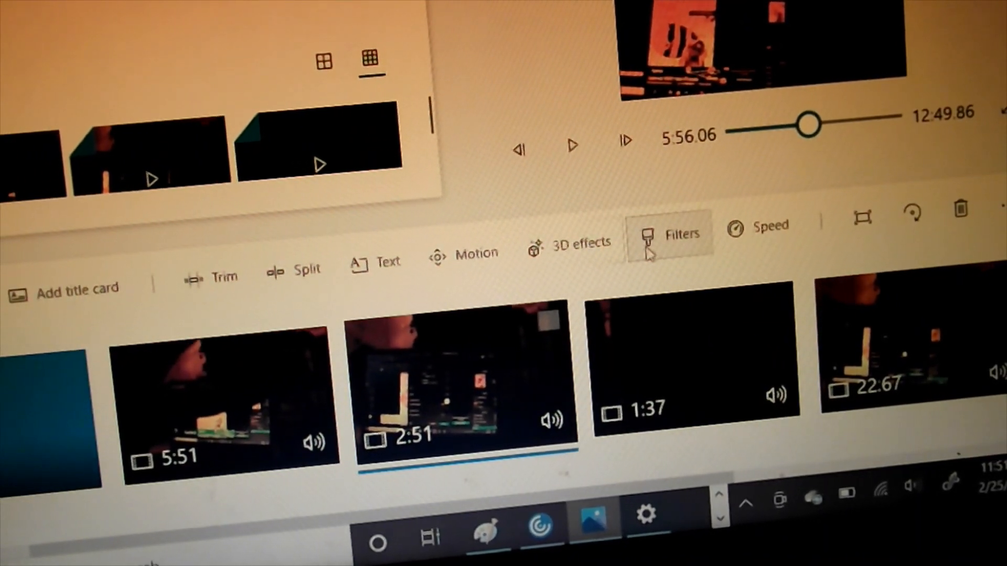
# Open Filters for the 2:51 clip, showing Pearl highlighted.
pyautogui.click(669, 234)
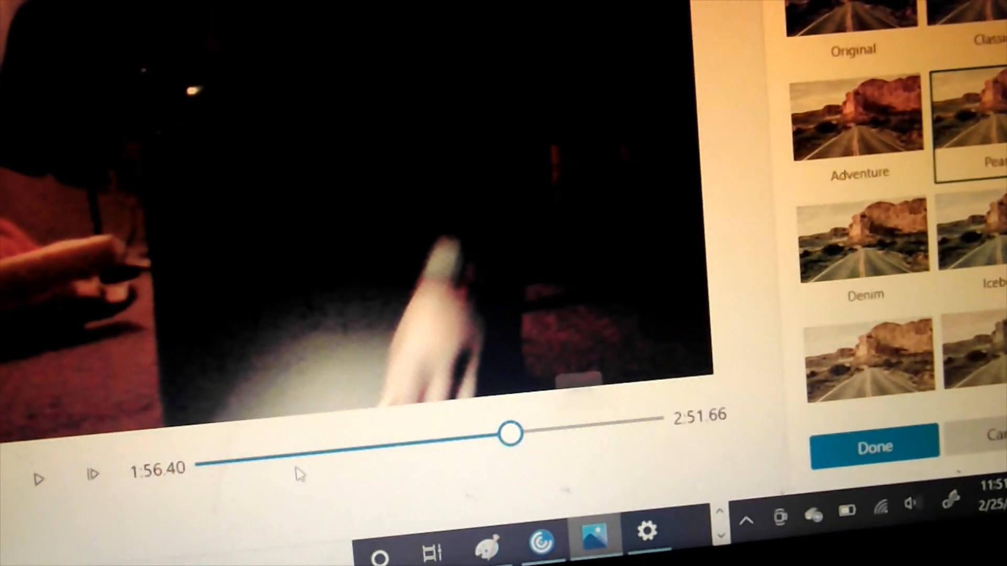